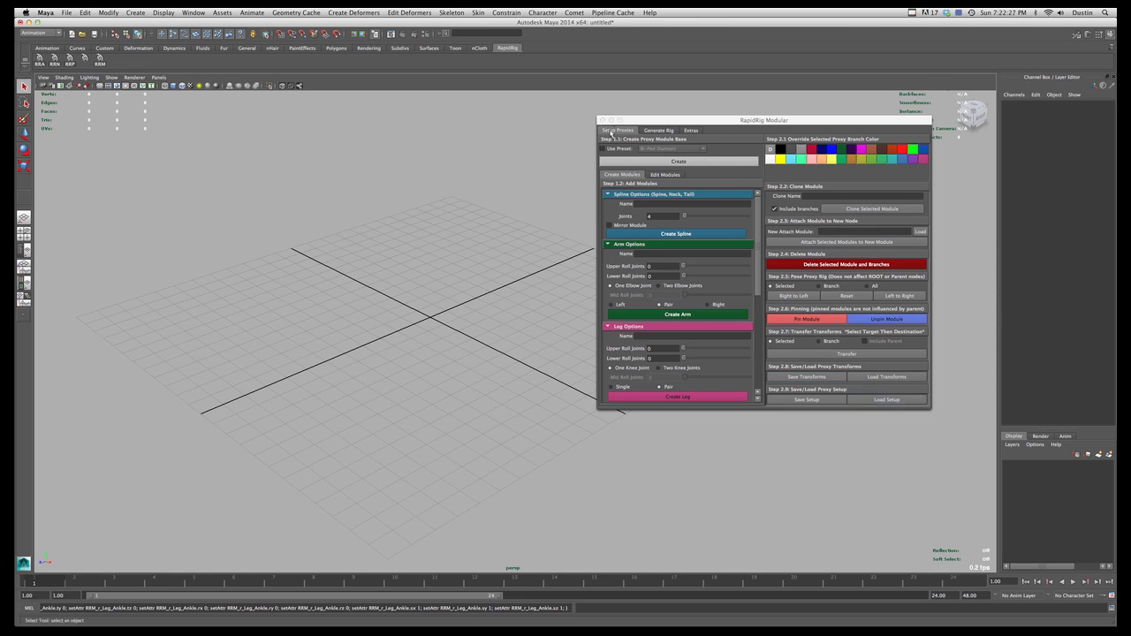
pyautogui.moveTo(814, 195)
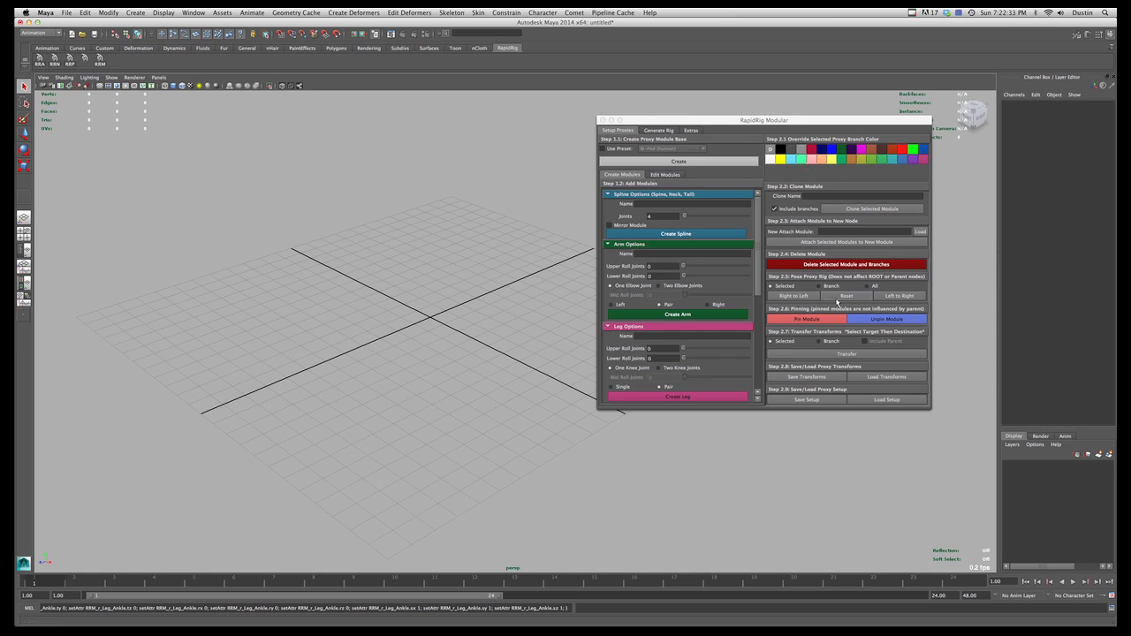
# - Enable Use Preset so the proxy base is Bi-Ped (Human), then move the window aside
pyautogui.click(600, 149)
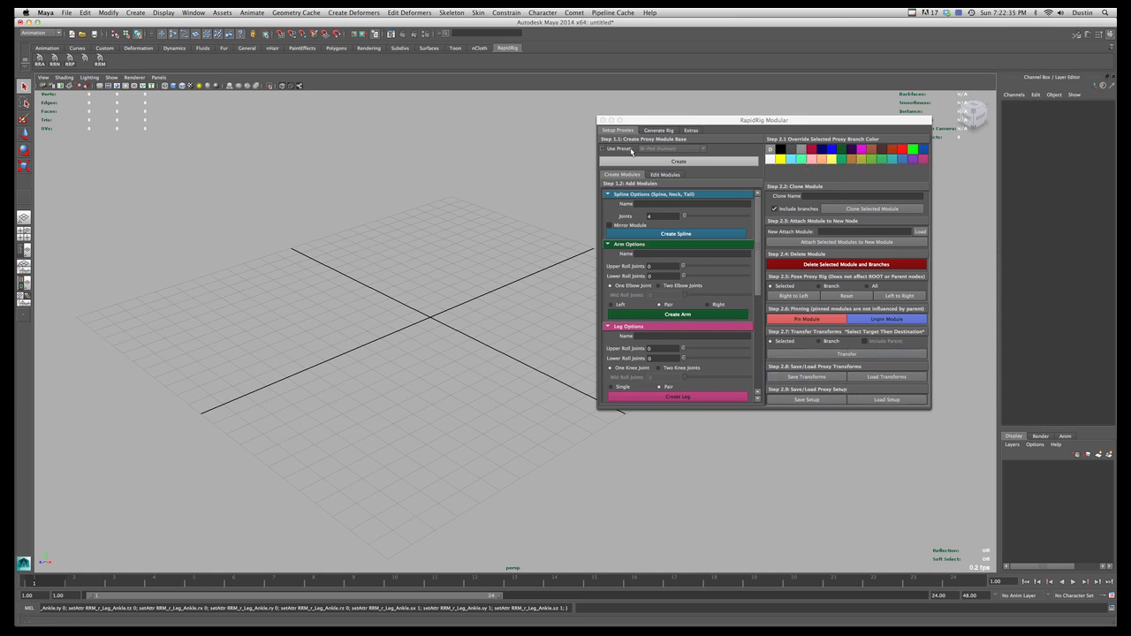
pyautogui.moveTo(763, 120); pyautogui.dragTo(790, 108)
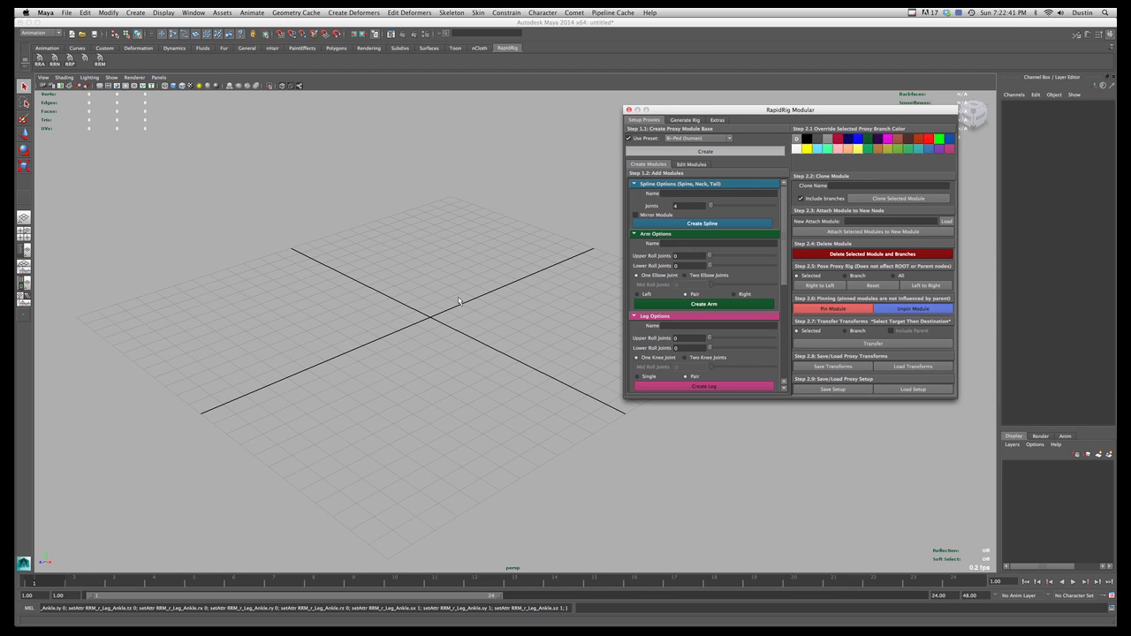
pyautogui.click(700, 150)
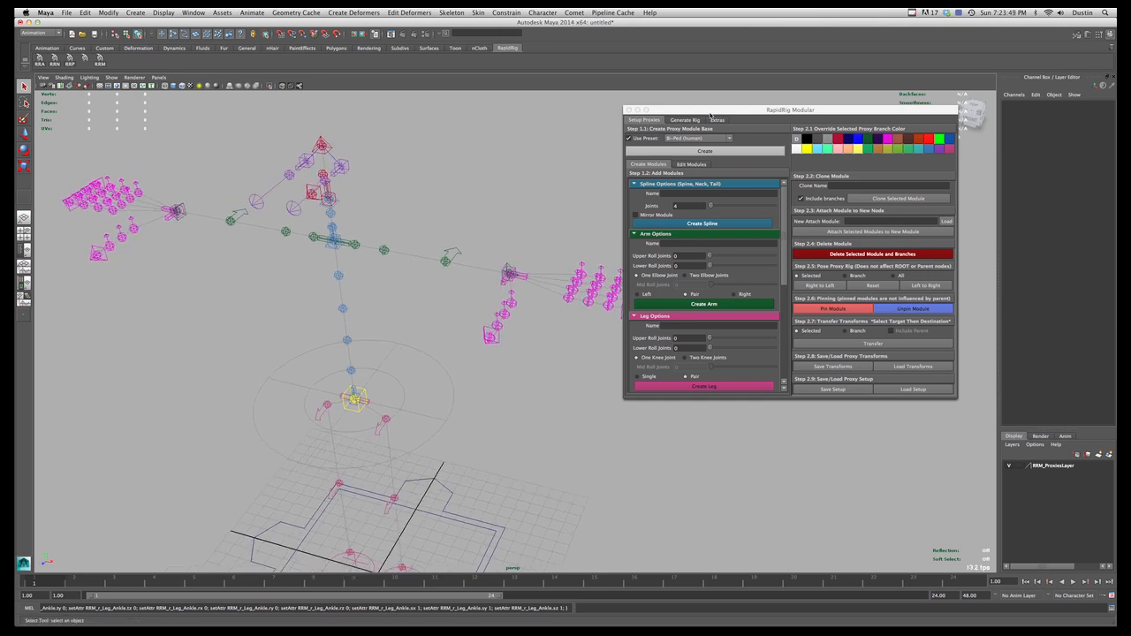
# - Select the left arm proxy RRM_l_Arm_Parent, rotating it to -23.7 in Z and scaling to 1.071
pyautogui.moveTo(790, 110); pyautogui.dragTo(814, 106)
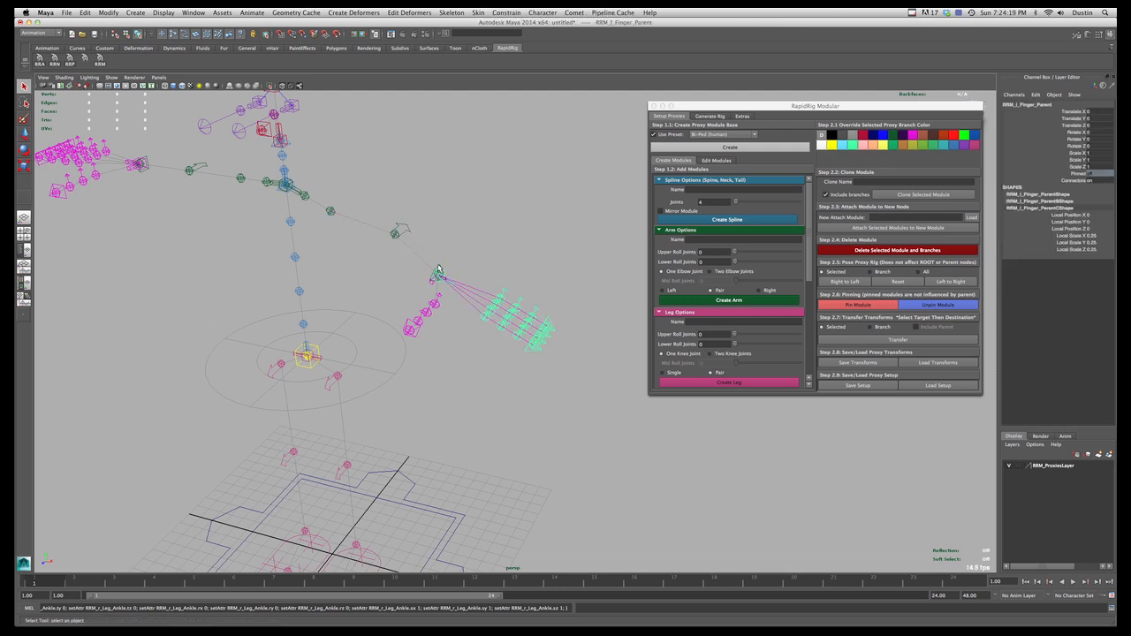
pyautogui.click(438, 265)
pyautogui.write('Arm2')
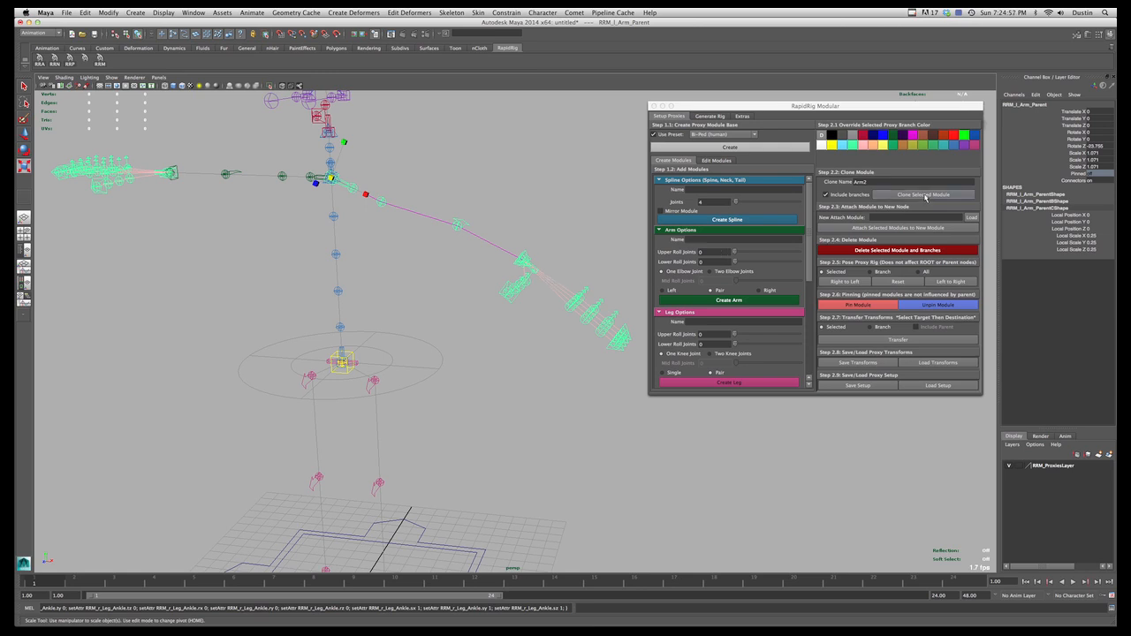
# - Clone the left arm as Arm2, renaming its branches Finger2 and Thumb2
pyautogui.click(924, 194)
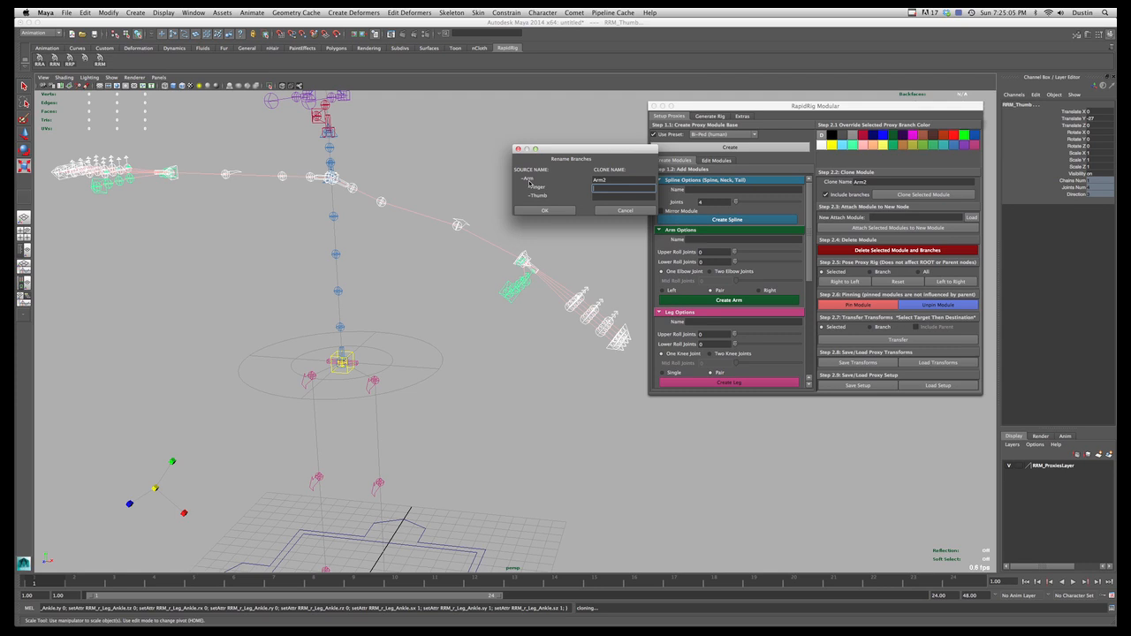
pyautogui.write('fing')
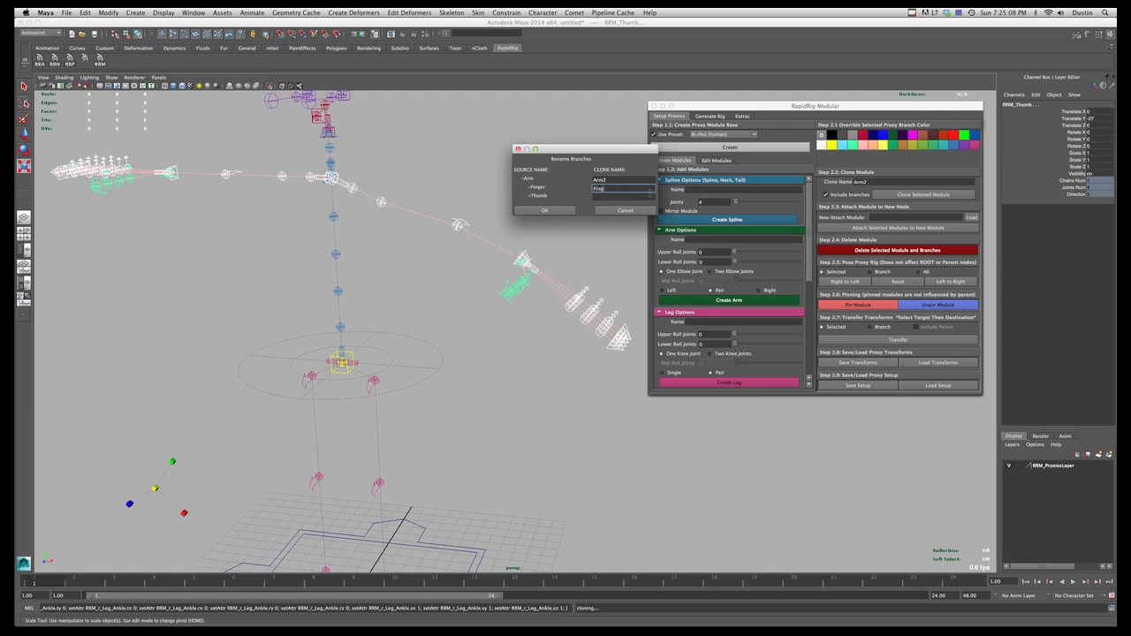
pyautogui.write('Finger2')
pyautogui.click(623, 196)
pyautogui.write('Thumb2')
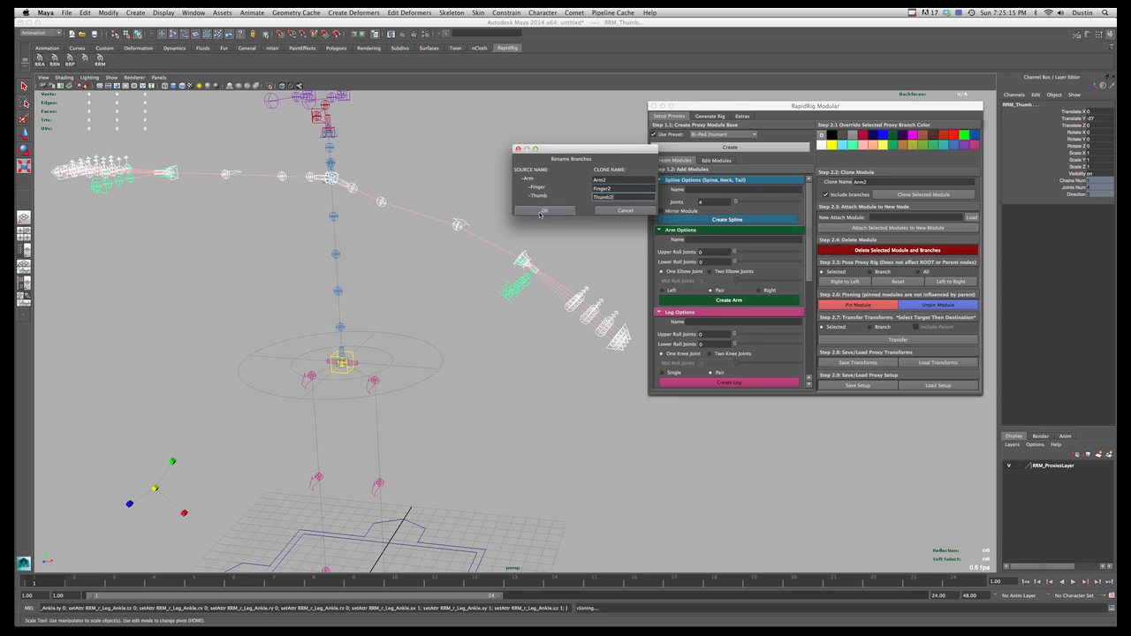
pyautogui.click(540, 210)
pyautogui.write('w')
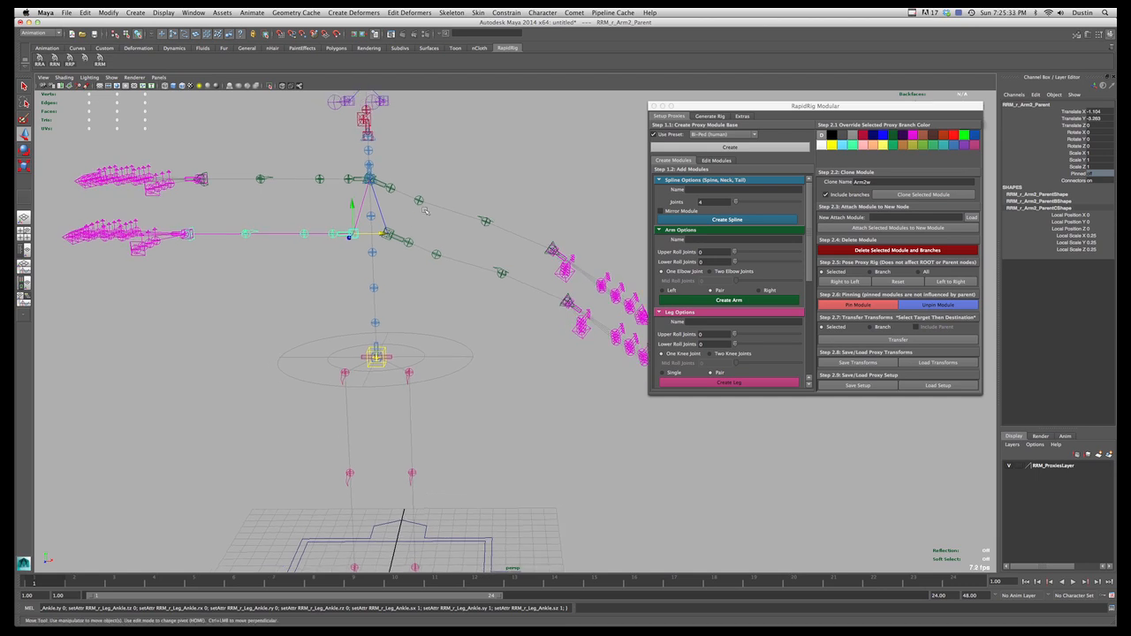
pyautogui.moveTo(949, 232)
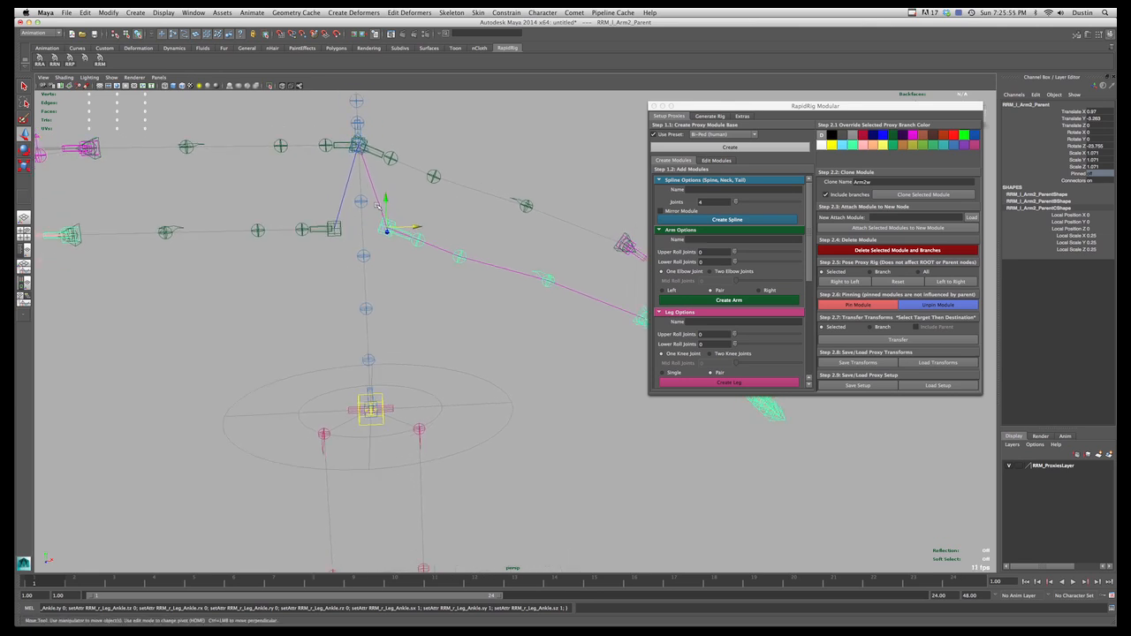
pyautogui.moveTo(362, 263)
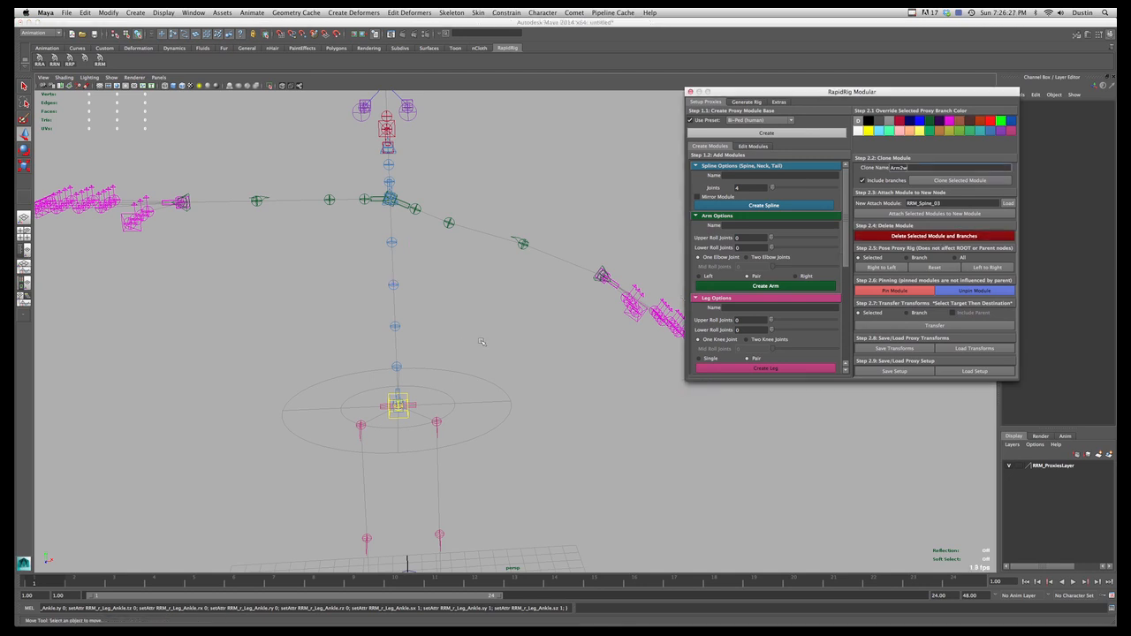
pyautogui.moveTo(486, 340)
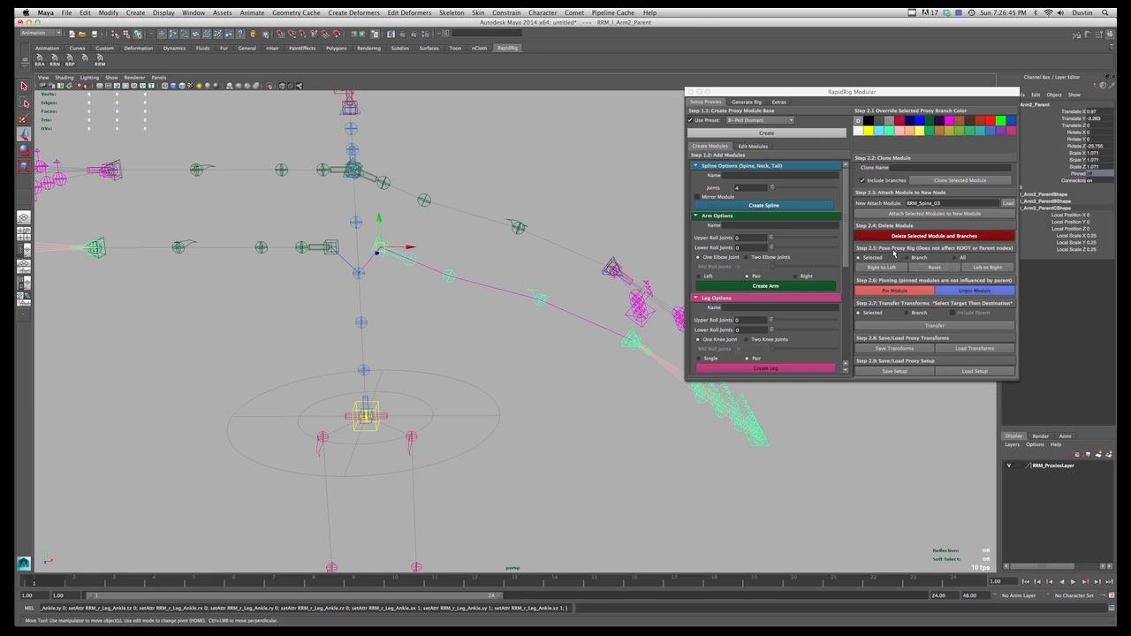
pyautogui.moveTo(568, 297)
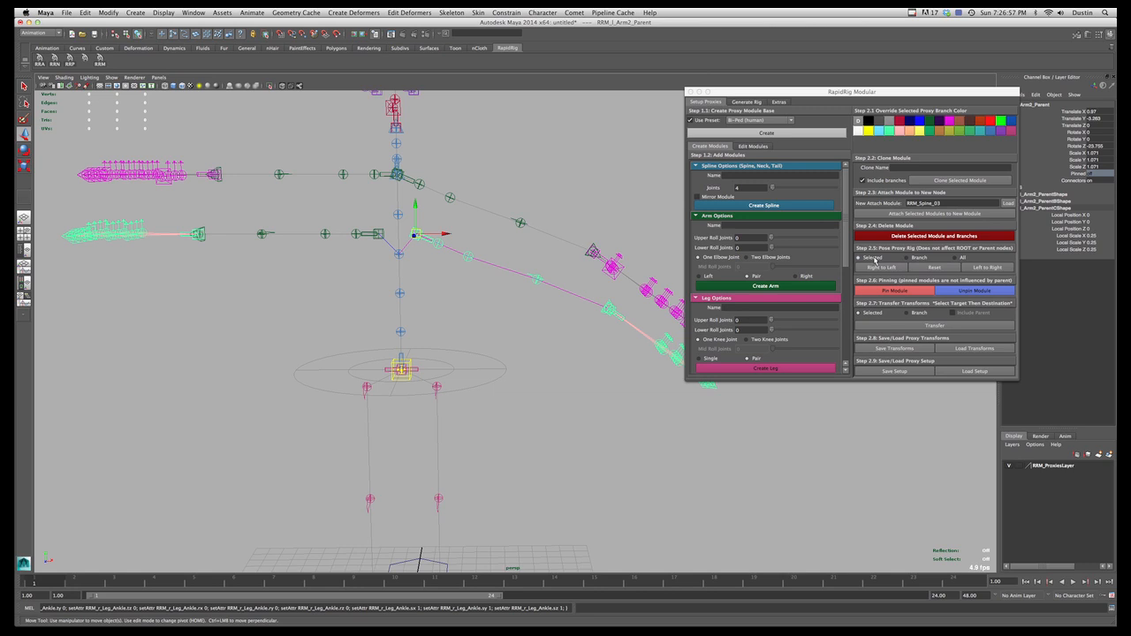
pyautogui.moveTo(938, 273)
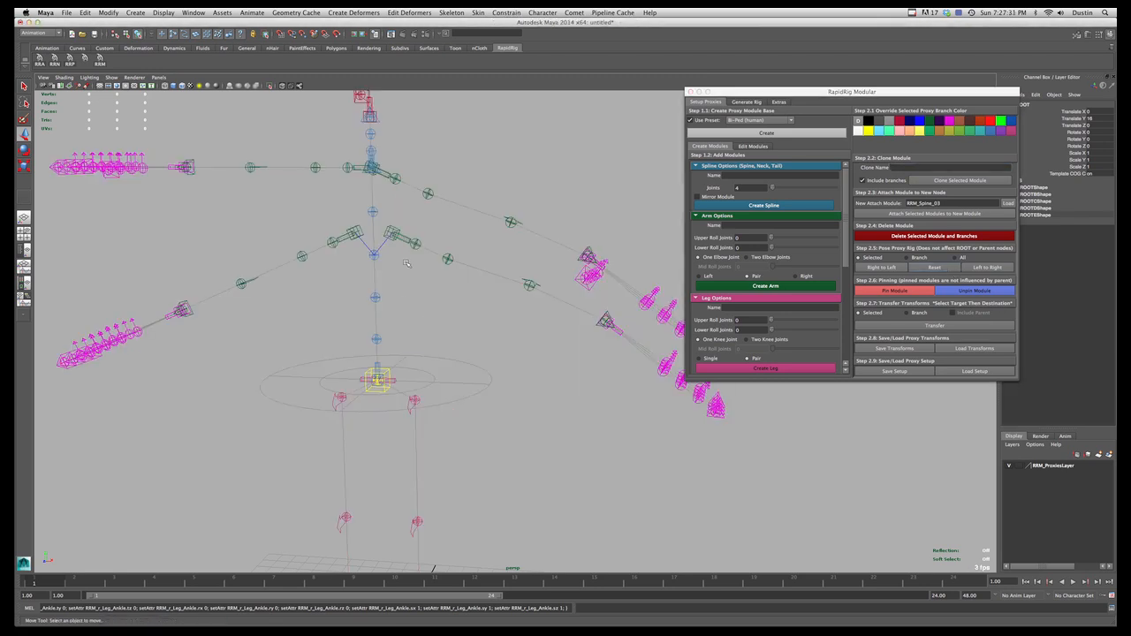
# - Select the arm module and mirror its pose Left to Right with All, viewing from front
pyautogui.click(393, 233)
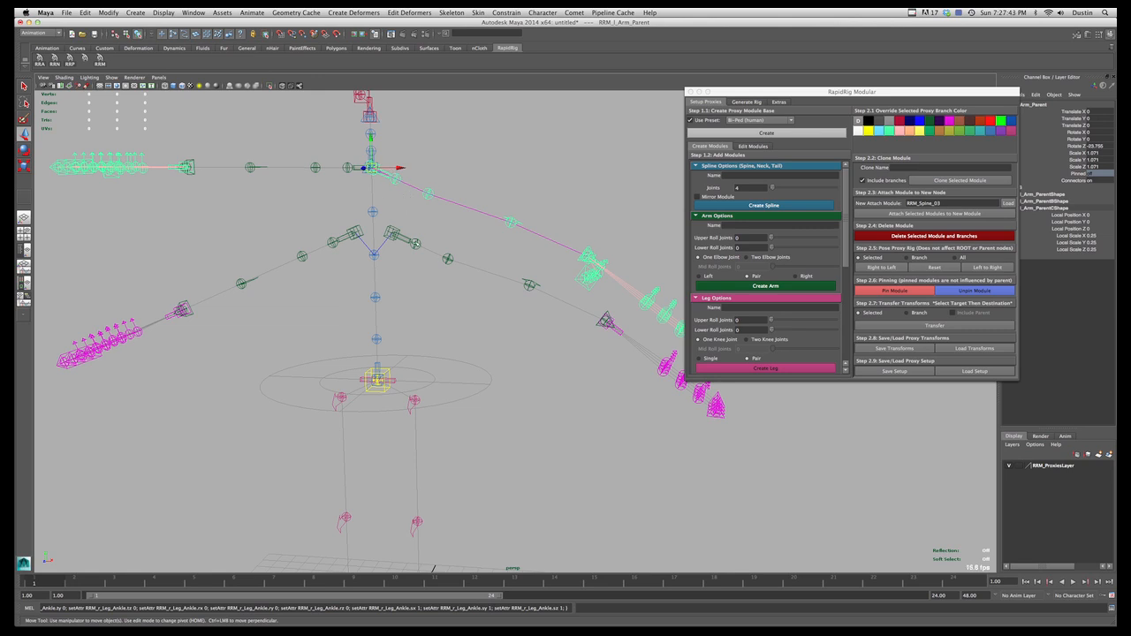
pyautogui.moveTo(413, 233)
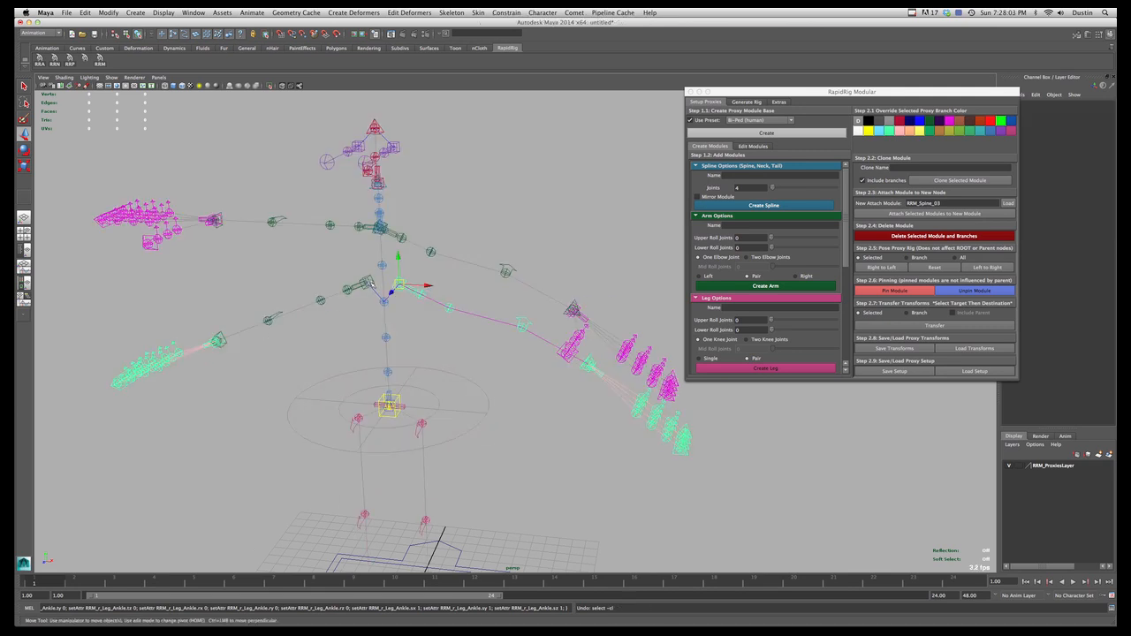
pyautogui.click(502, 272)
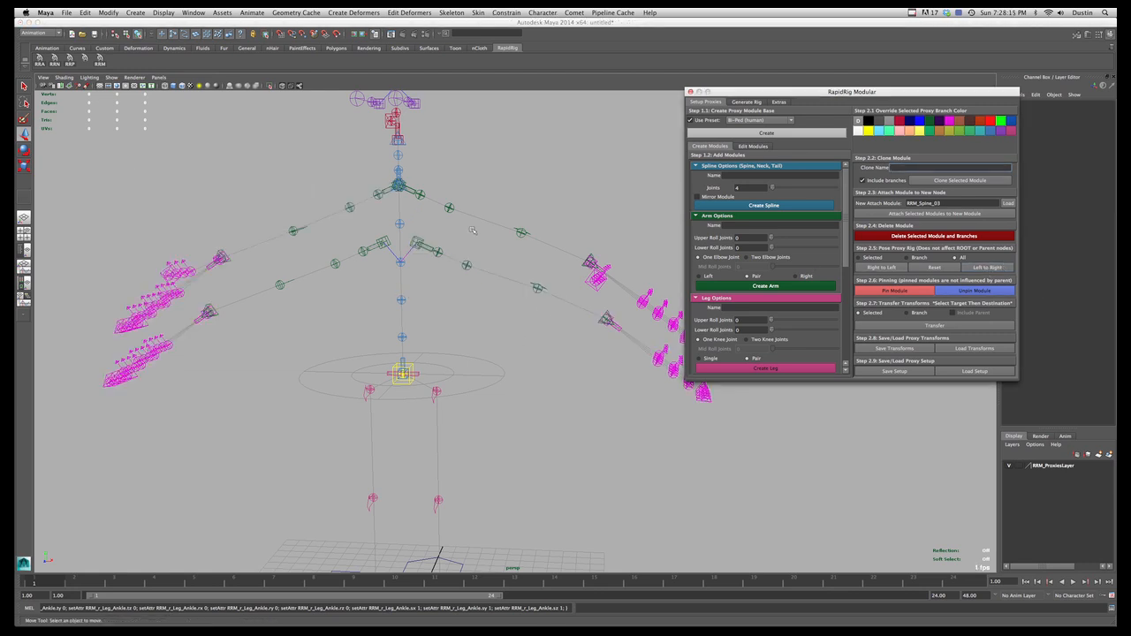
pyautogui.moveTo(473, 232); pyautogui.dragTo(448, 330)
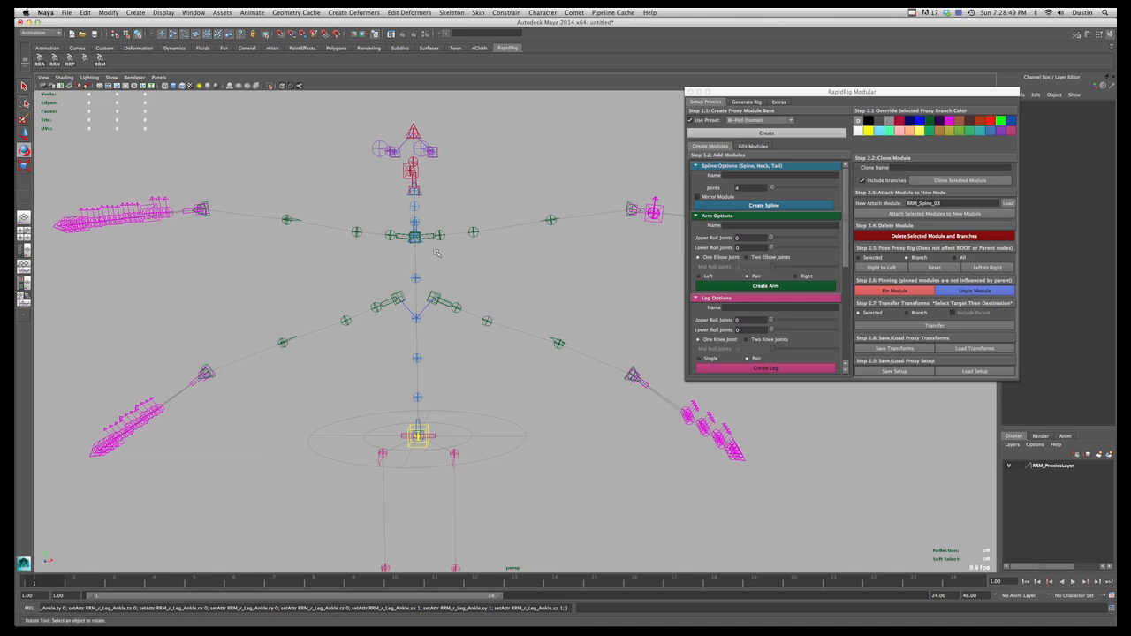
# - Select the upper RRM_1_Arm_Parent branch and rotate it out to horizontal
pyautogui.click(418, 237)
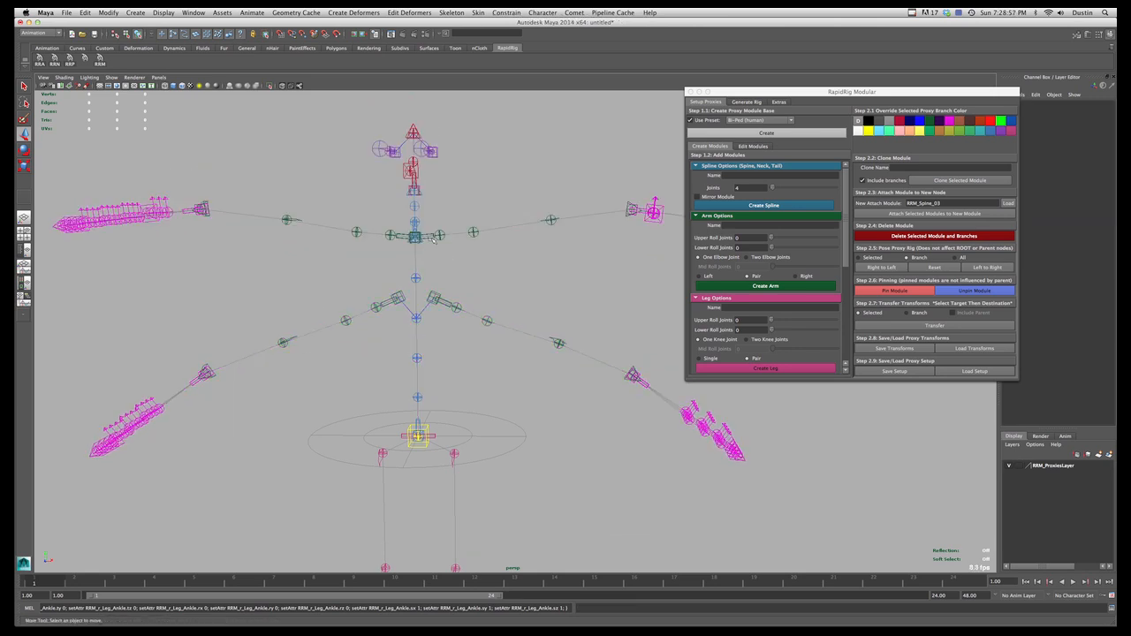
pyautogui.click(451, 236)
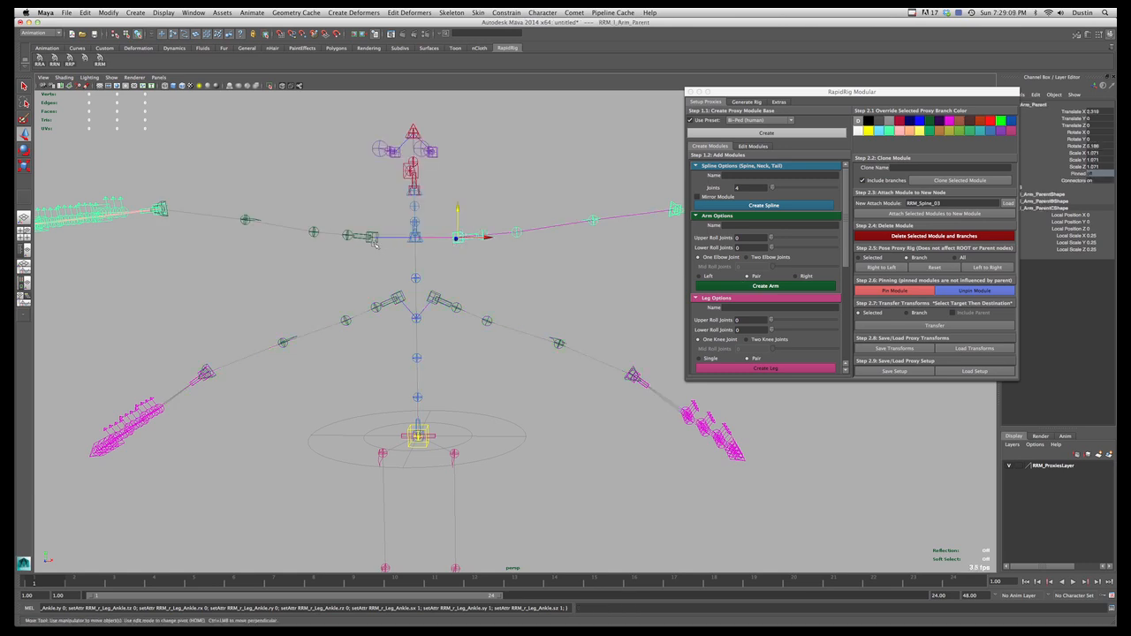
pyautogui.click(894, 290)
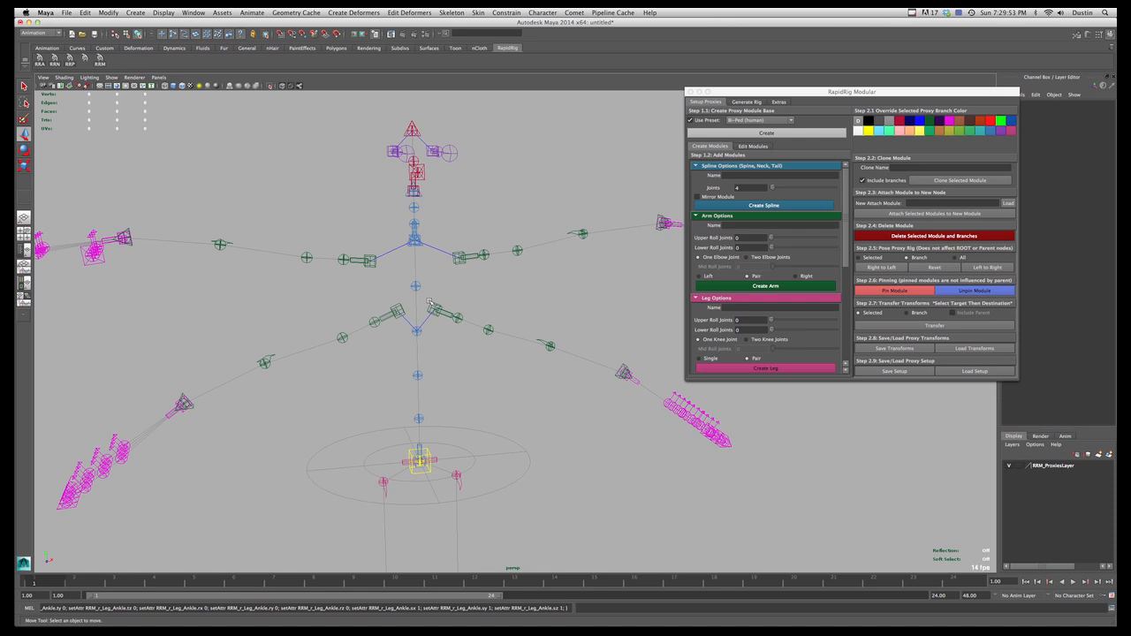
# - Load the Spine module in Edit Modules, set Joints to 12 and apply
pyautogui.click(412, 286)
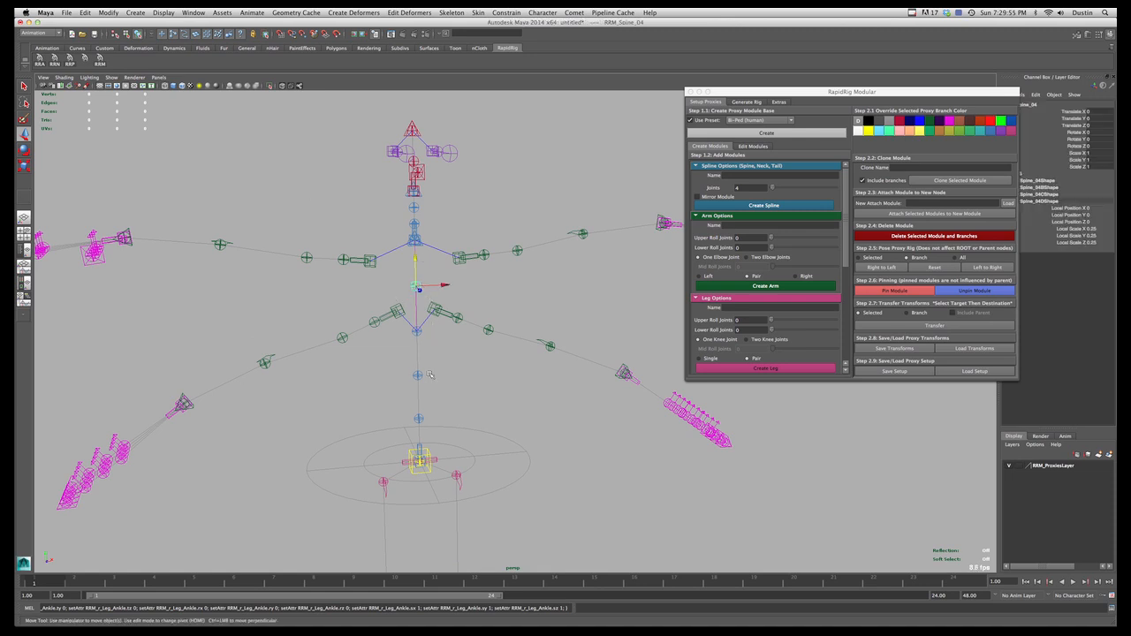
pyautogui.click(743, 146)
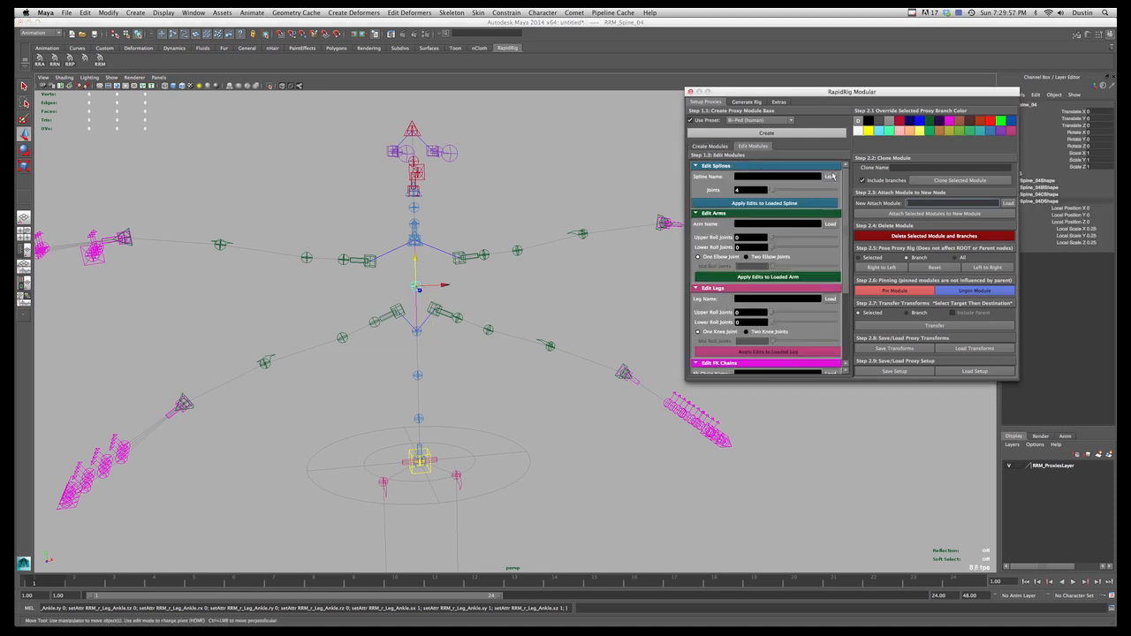
pyautogui.write('Spline')
pyautogui.write('12')
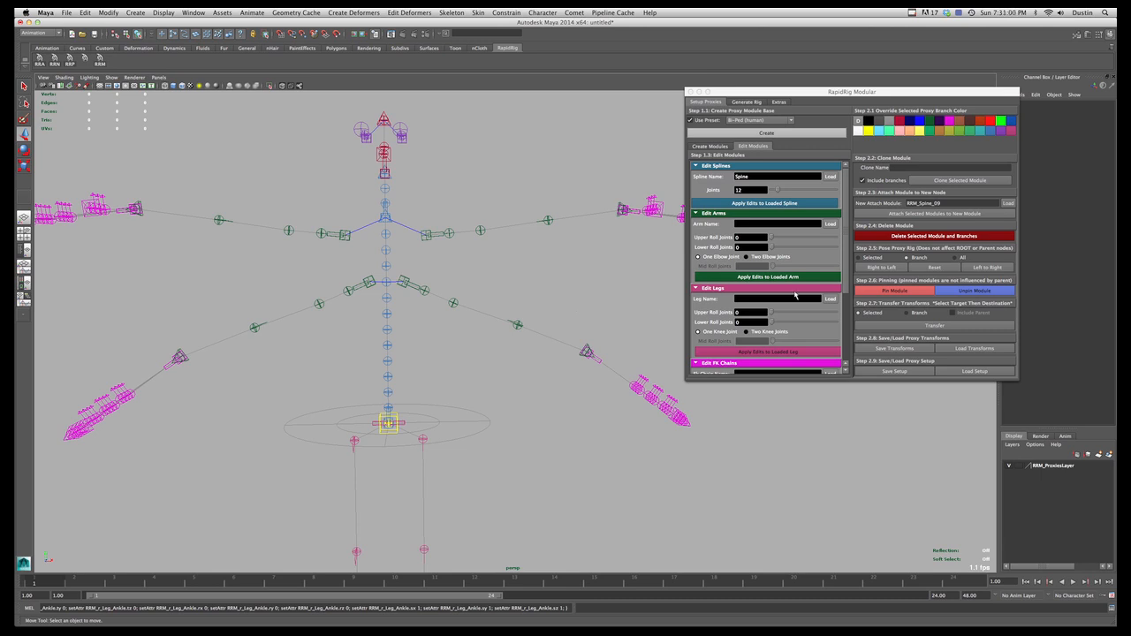
pyautogui.moveTo(951, 312)
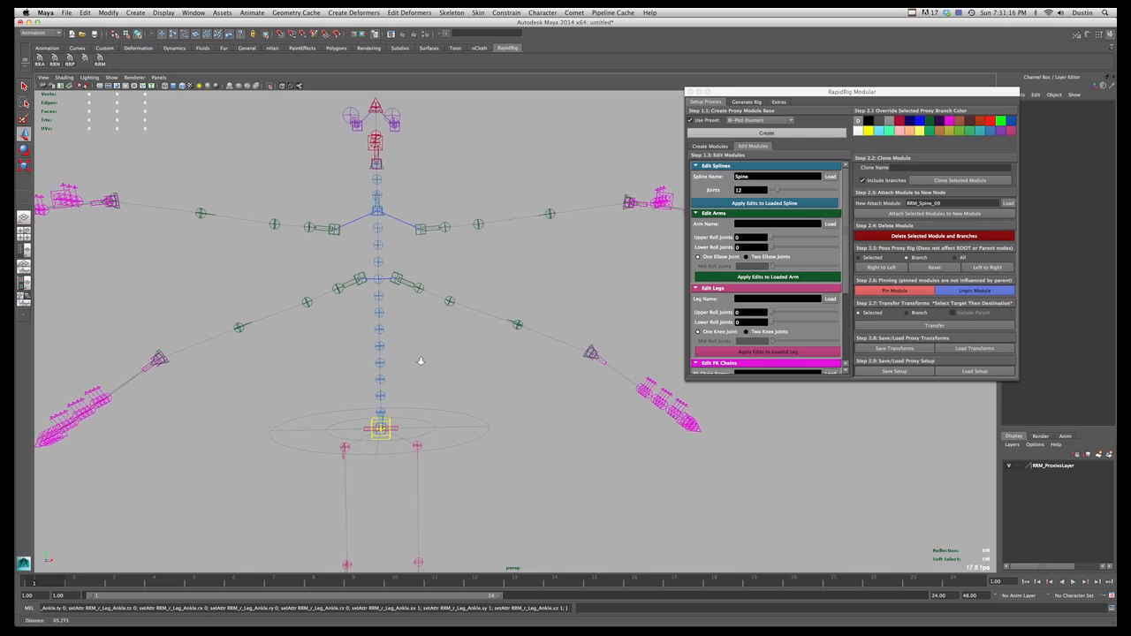
pyautogui.moveTo(436, 361)
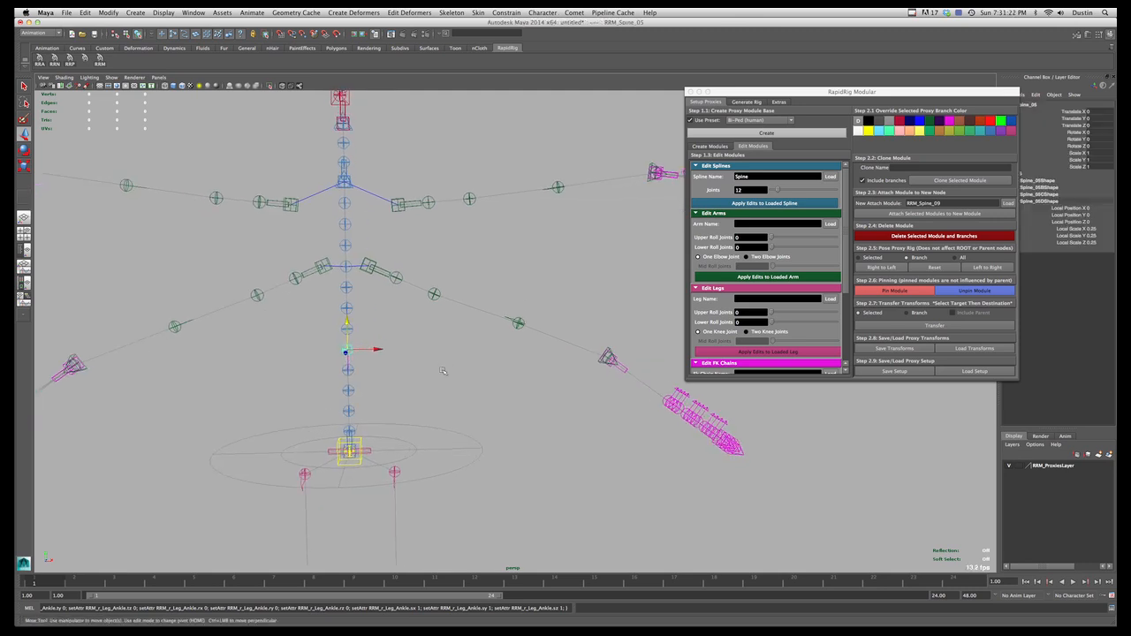
# - Return to adding modules and move and rotate the arm and rib proxies into place
pyautogui.click(707, 146)
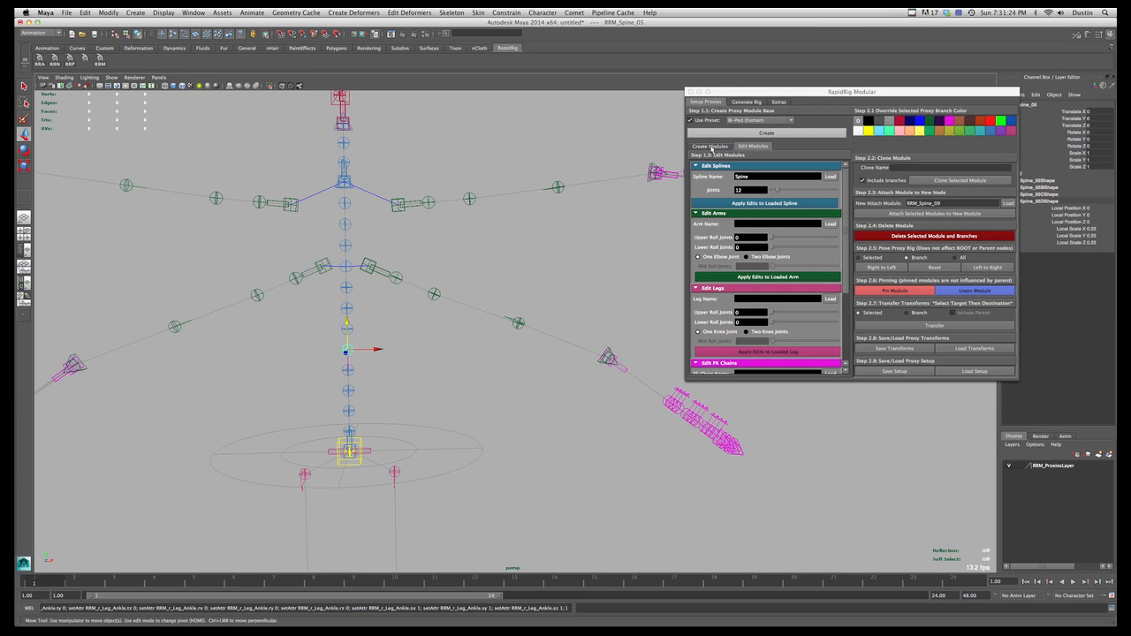
pyautogui.click(709, 146)
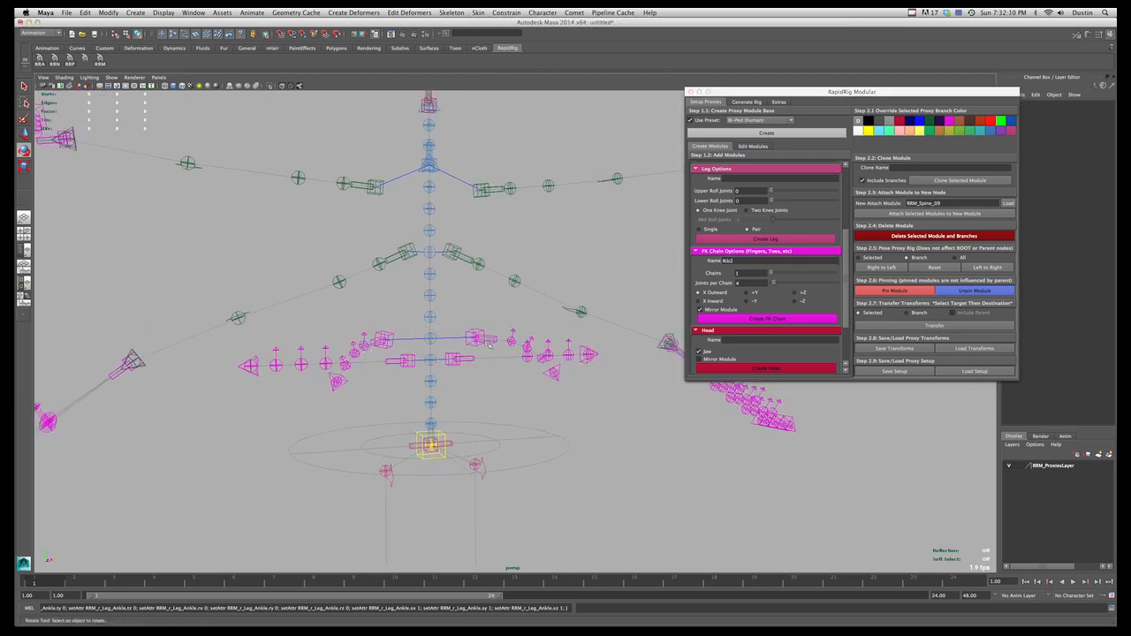
pyautogui.click(477, 336)
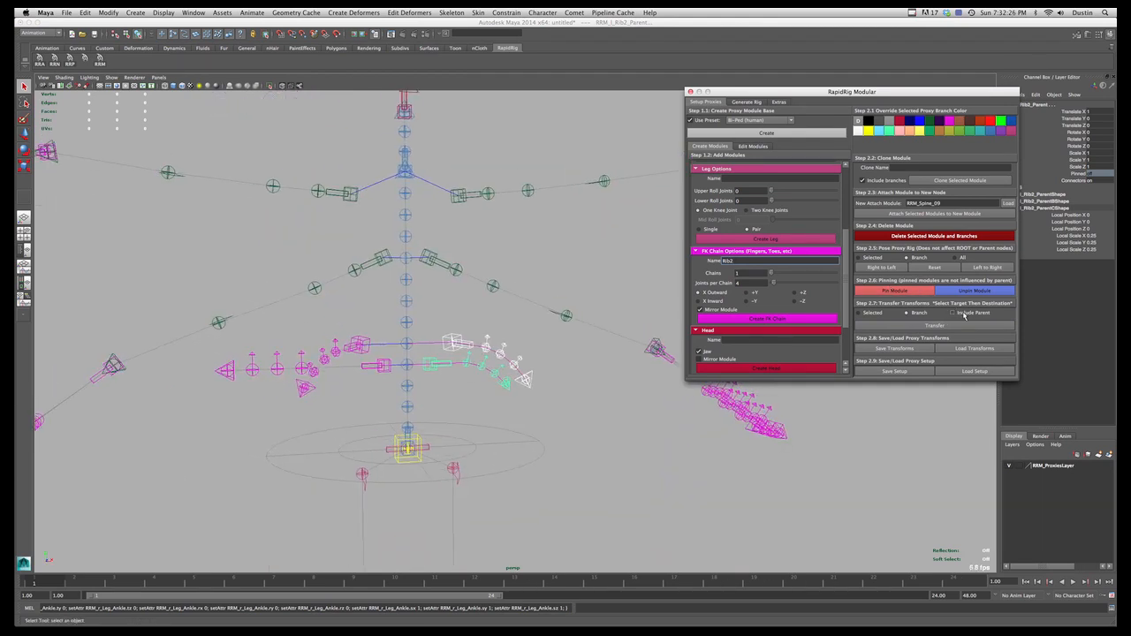
pyautogui.click(951, 313)
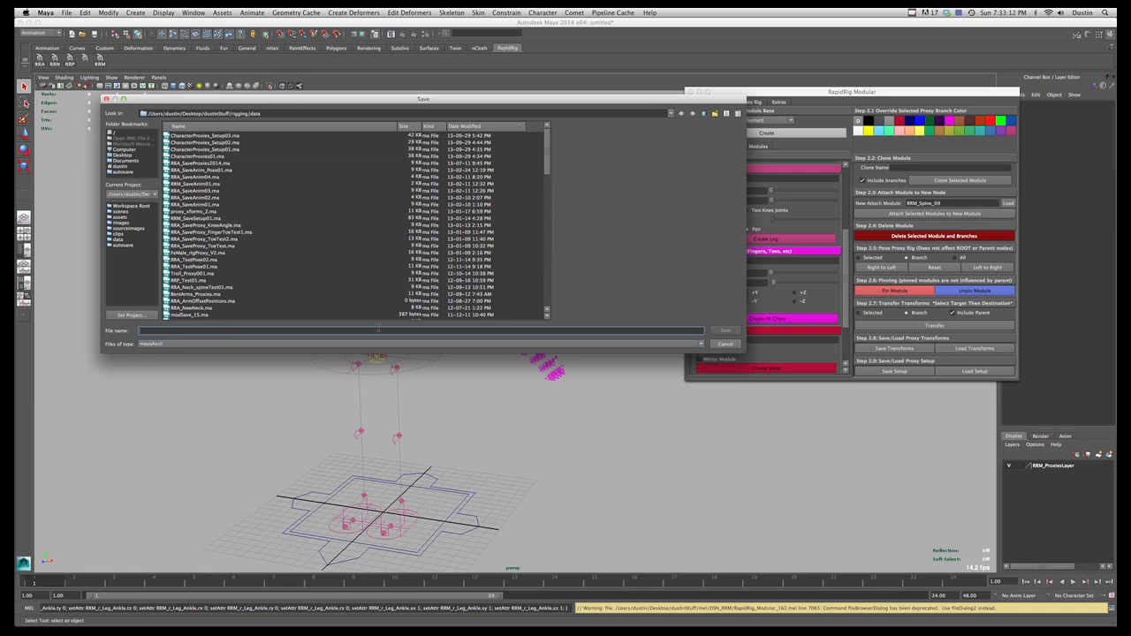
# - Name the transforms file RRM_SaveTransforms01 and save it in the rigging data folder
pyautogui.write('RRM_SaveTransforms')
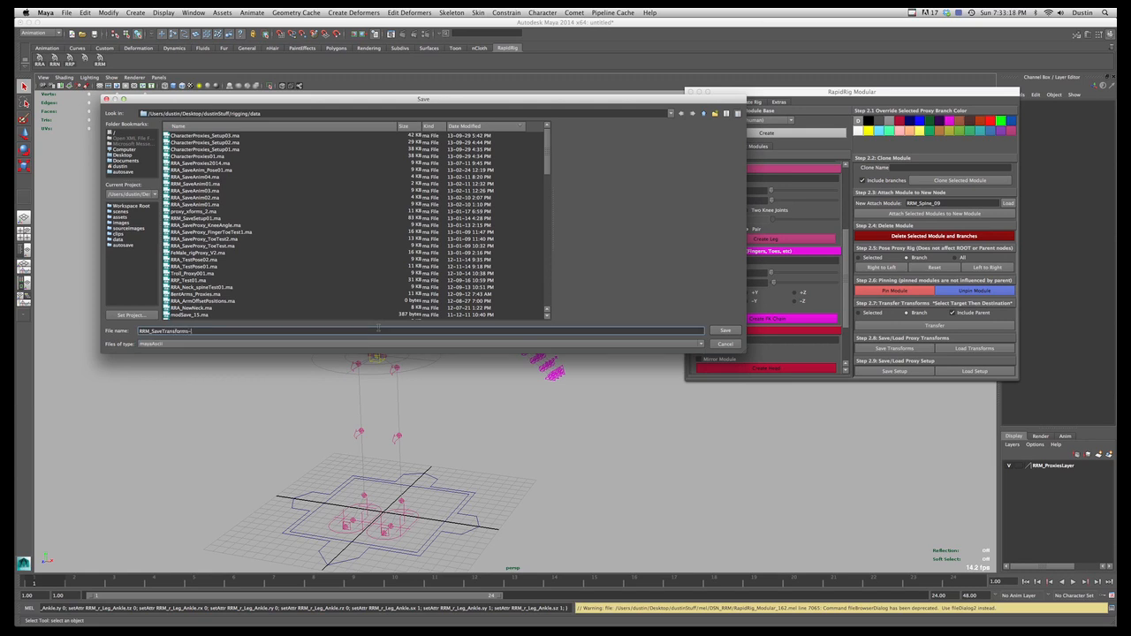
pyautogui.click(724, 329)
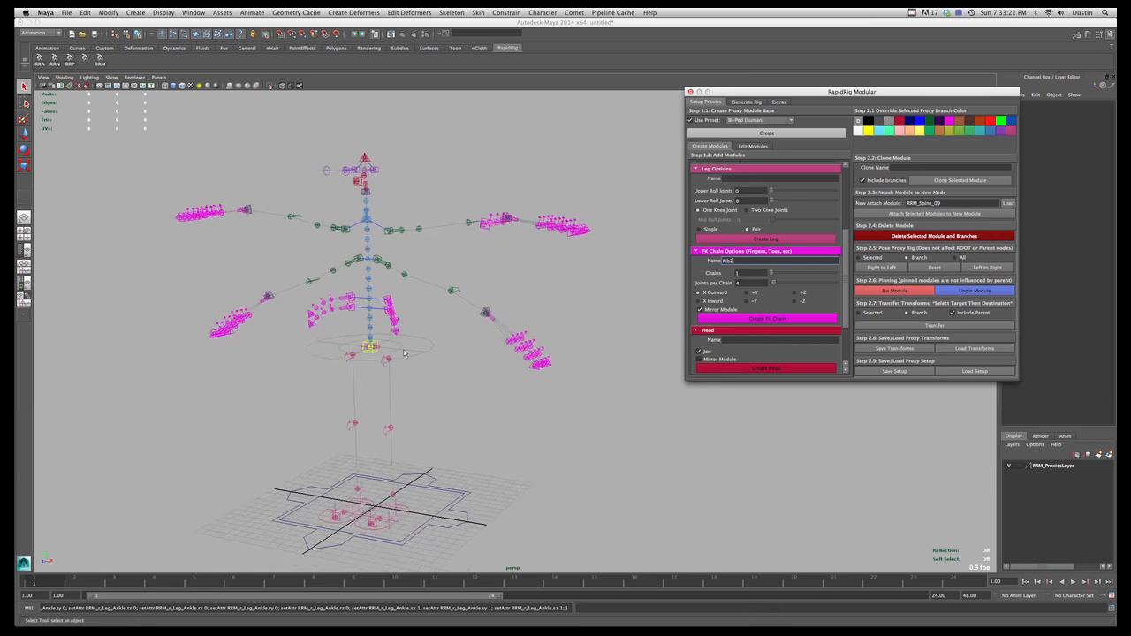
pyautogui.moveTo(556, 293)
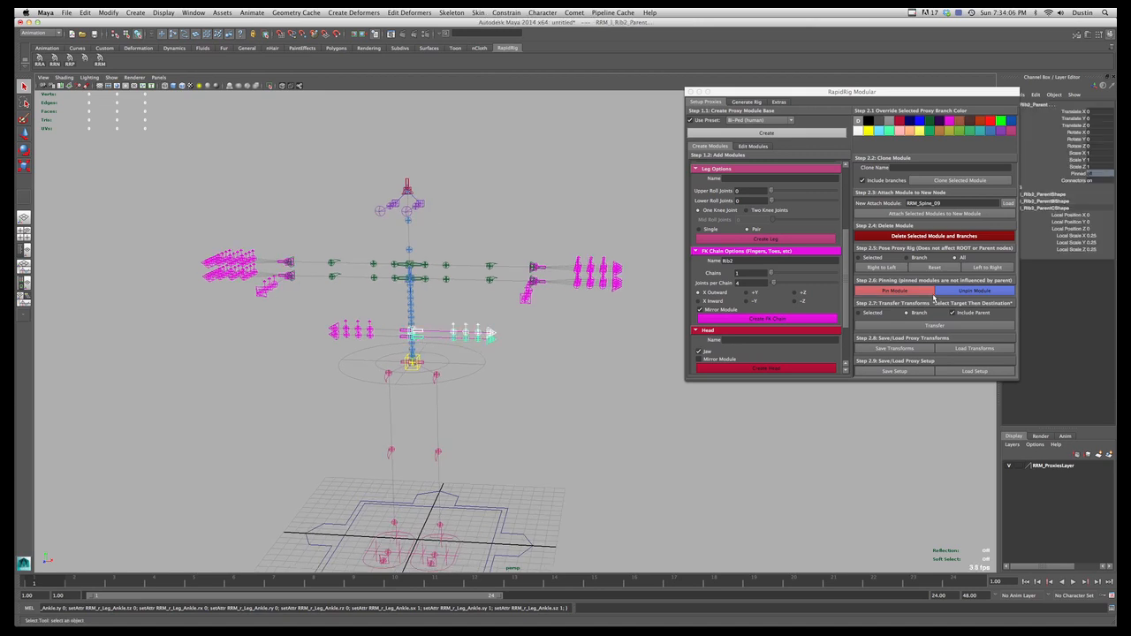
# - Try deleting the selected proxy node and dismiss the Invalid Branch Node warning
pyautogui.click(934, 237)
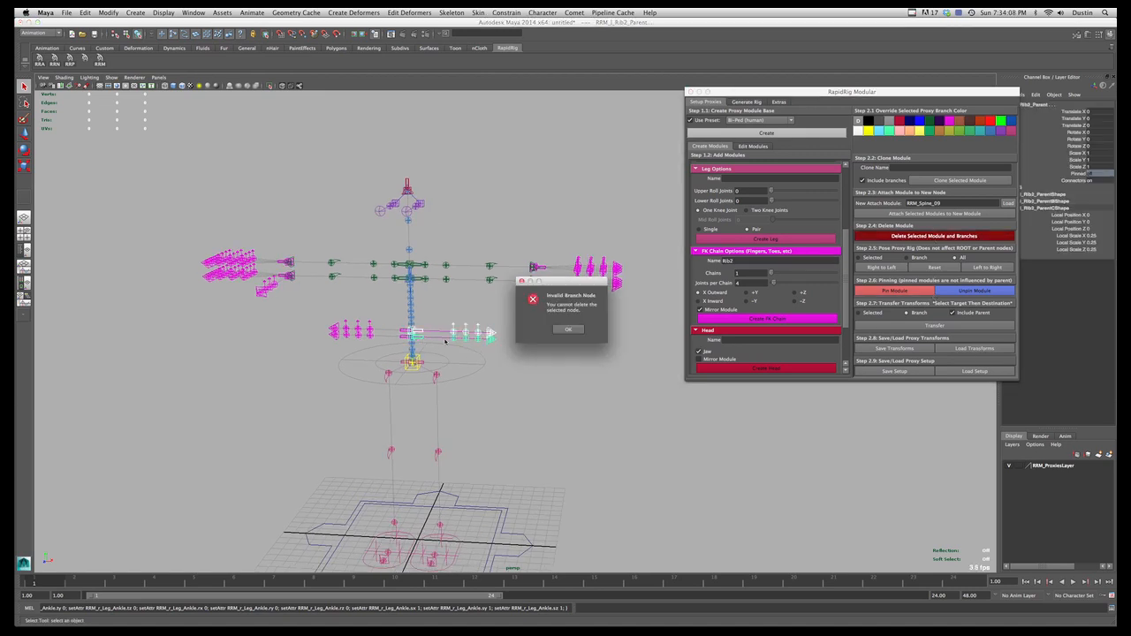
pyautogui.click(570, 329)
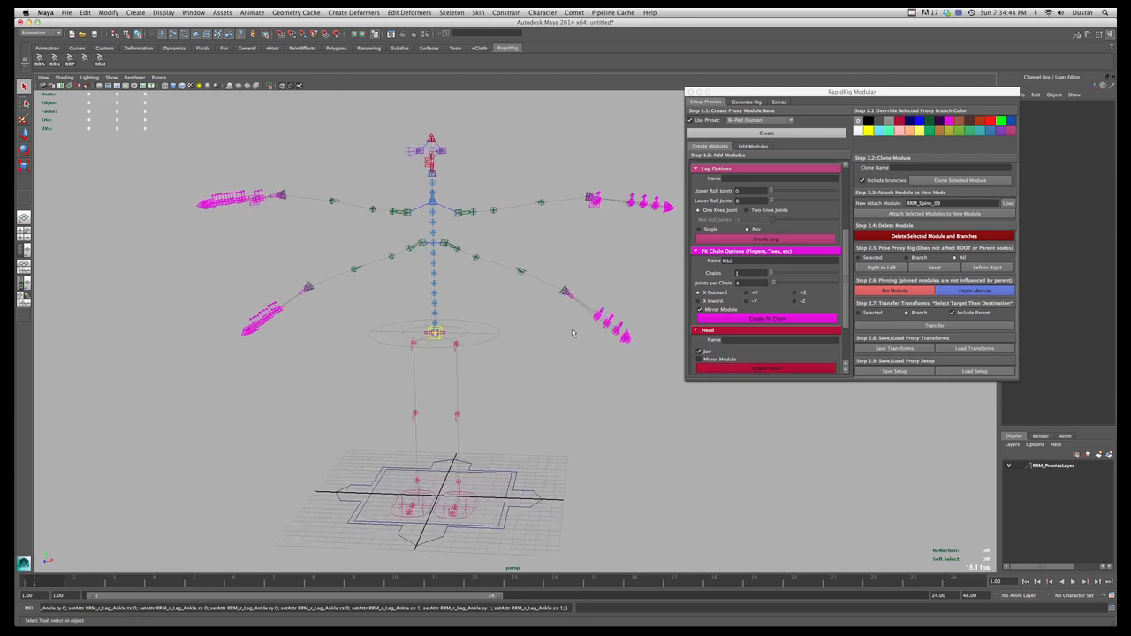
pyautogui.moveTo(862, 347)
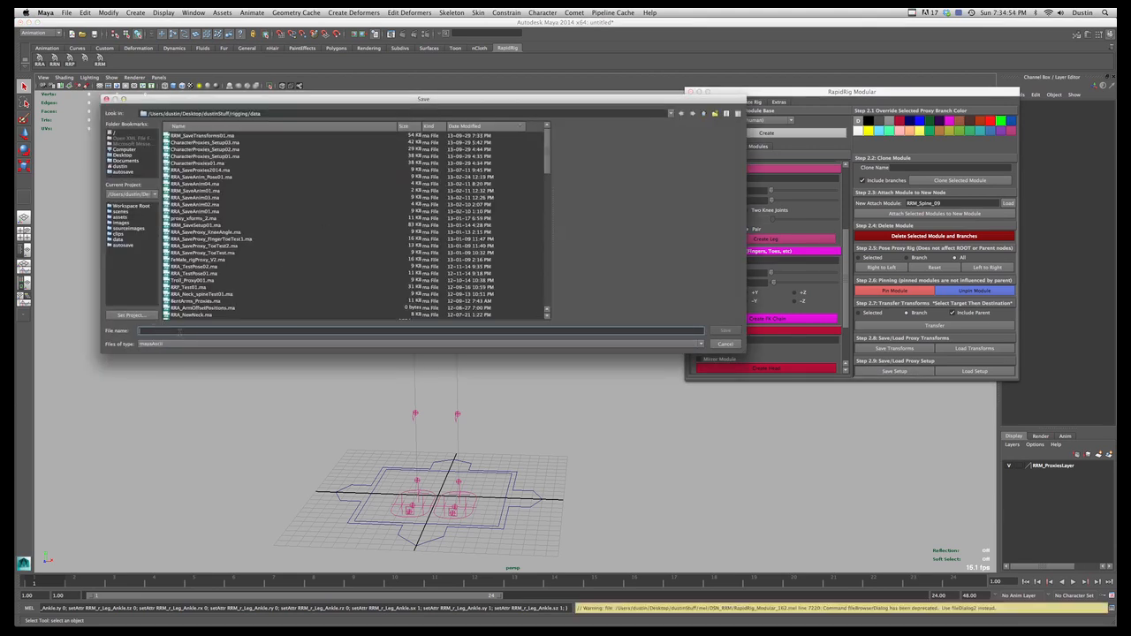
# - Name the setup file RRM_SaveSetup02 and save it
pyautogui.write('RRM')
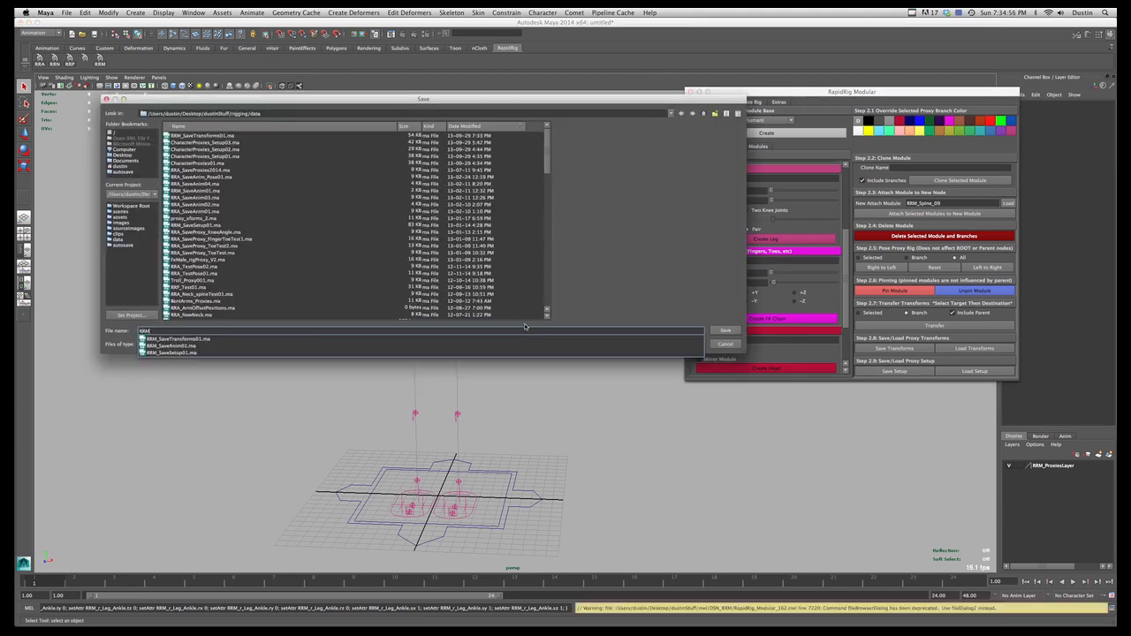
pyautogui.write('RRM_SaveSetup02')
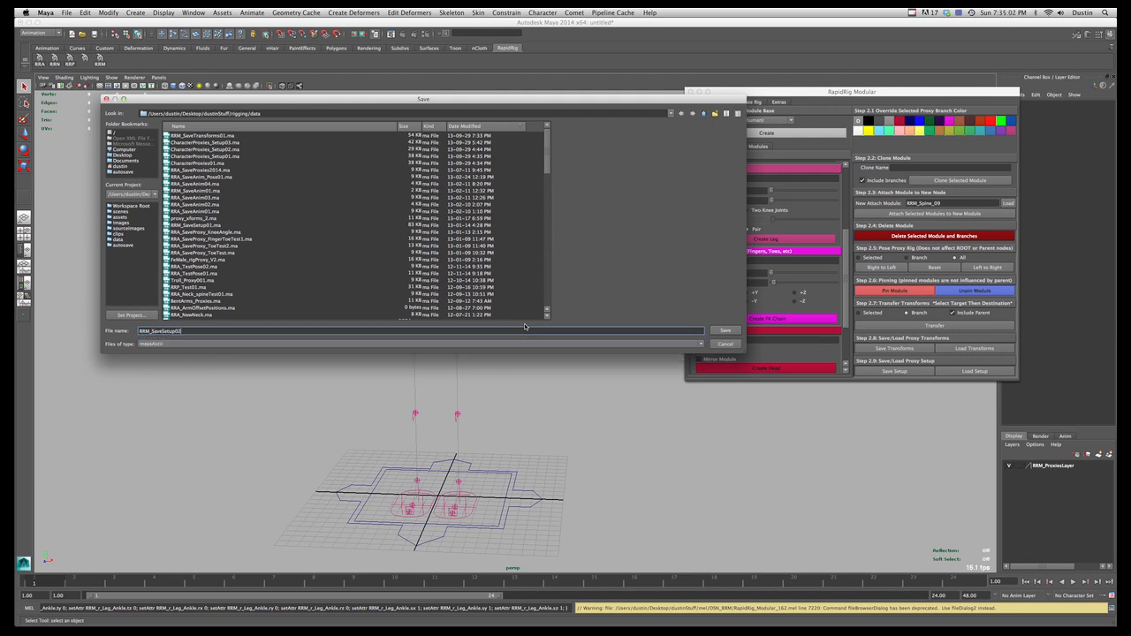
pyautogui.click(725, 330)
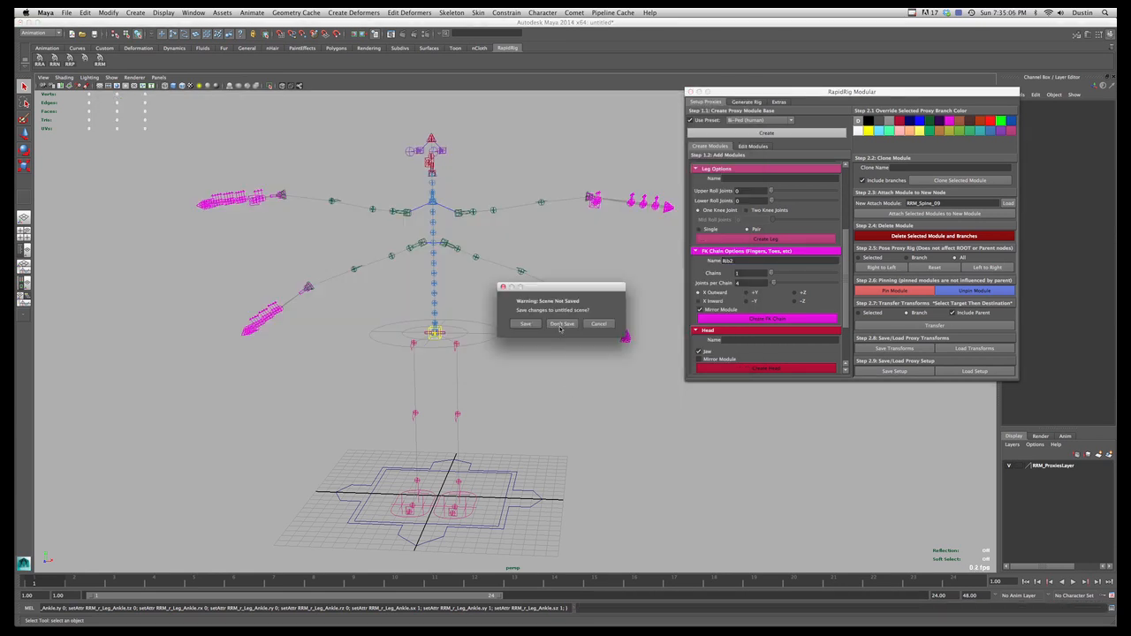
# - Discard unsaved changes for a new scene and reload the saved four-armed proxy rig with ribs
pyautogui.click(561, 323)
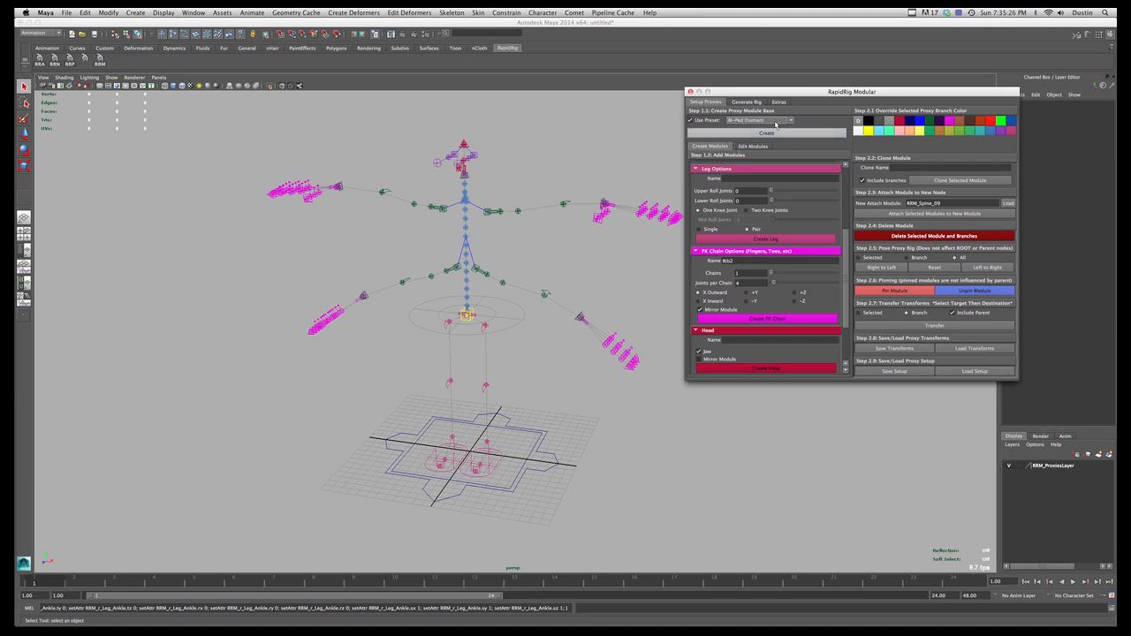
pyautogui.click(788, 121)
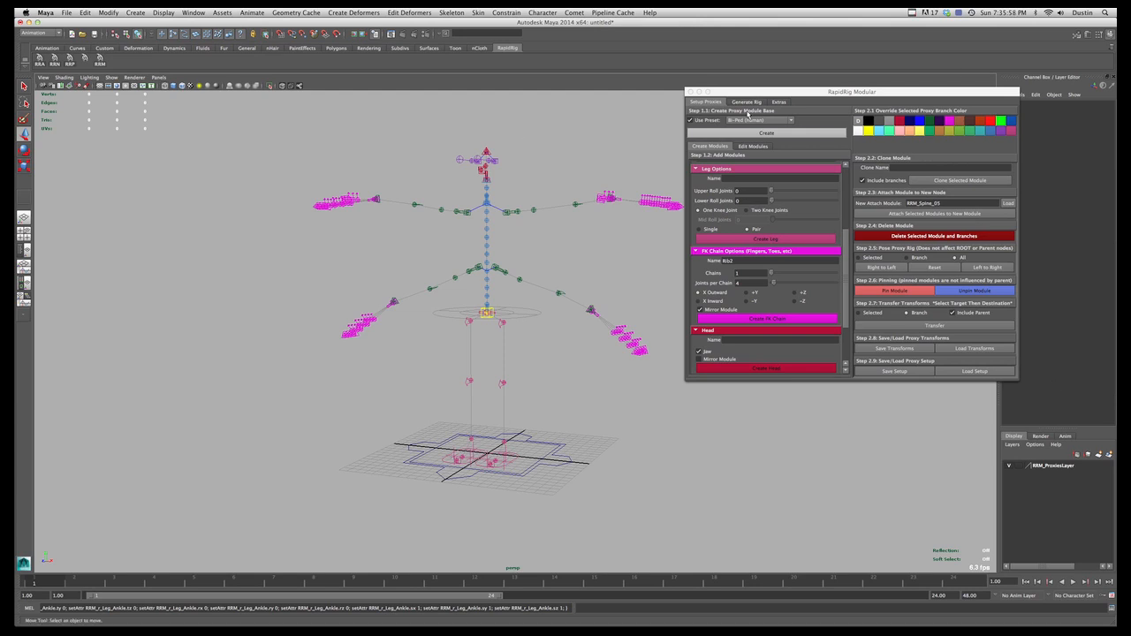
# - Switch RapidRig Modular to its Generate Rig tab
pyautogui.click(746, 102)
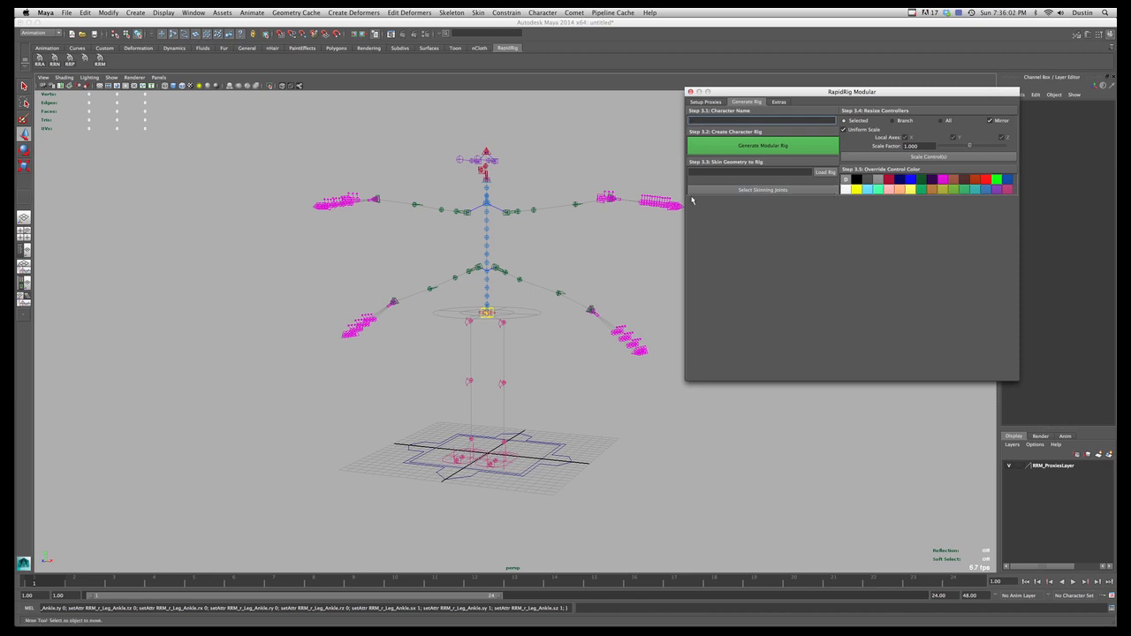
pyautogui.moveTo(901, 233)
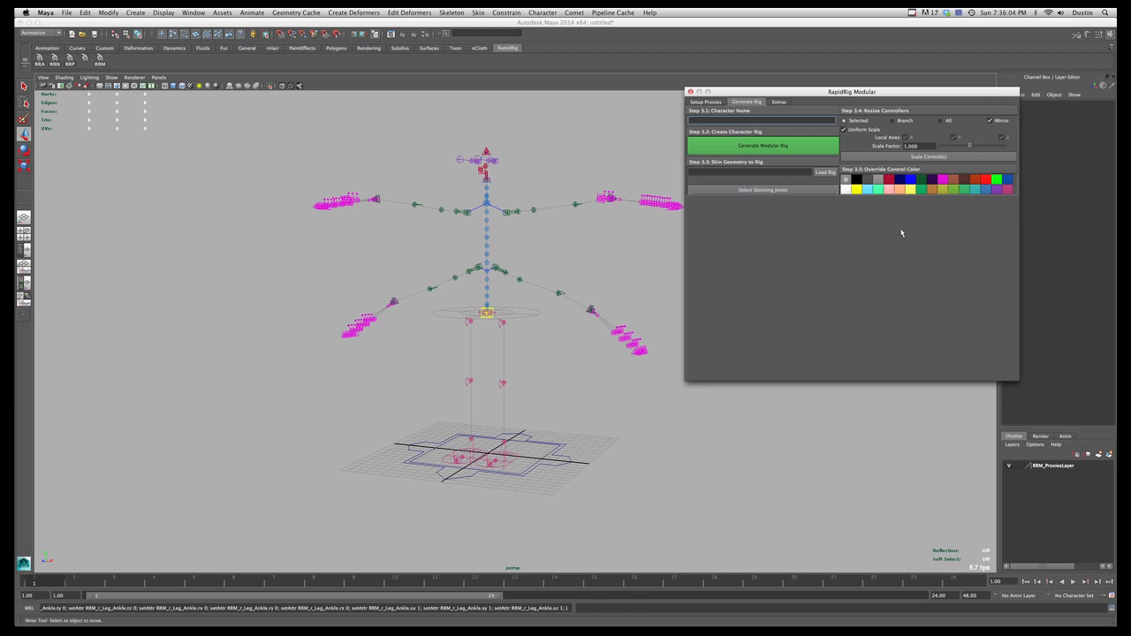